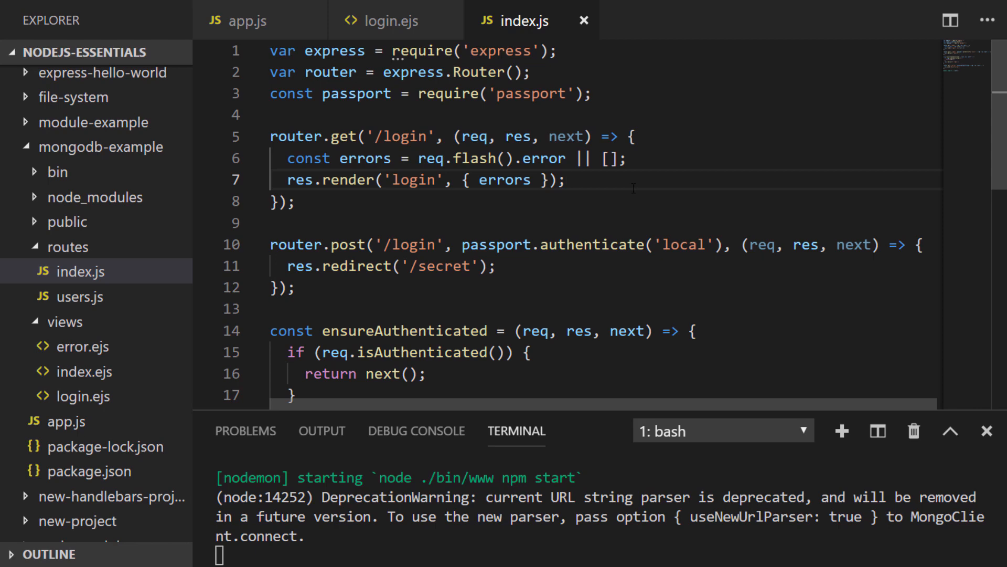
- Place the cursor after 'local' in passport.authenticate to add an options object
{"action": "left_click", "coordinate": [564, 180]}
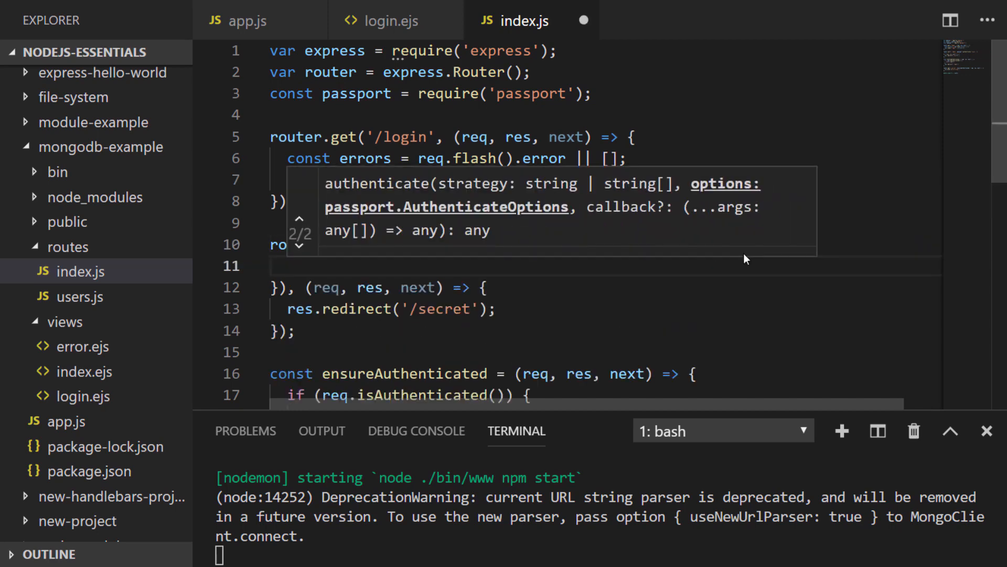
- Add failureFlash: true and failureRedirect: '/login' to the authenticate options
{"action": "type", "text": "res.render('login', { errors });"}
{"action": "type", "text": "failureRedirect: '"}
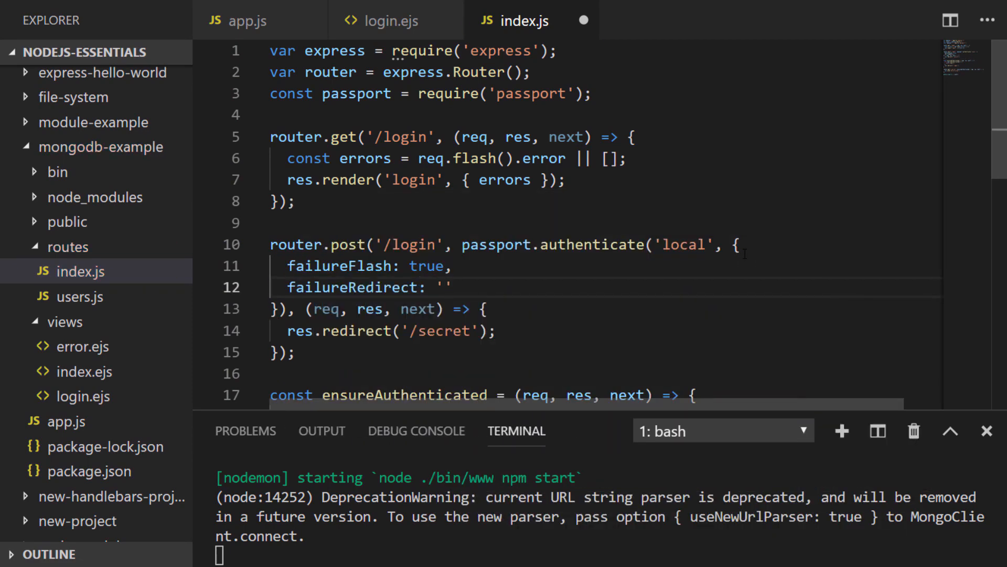
{"action": "type", "text": "/login',"}
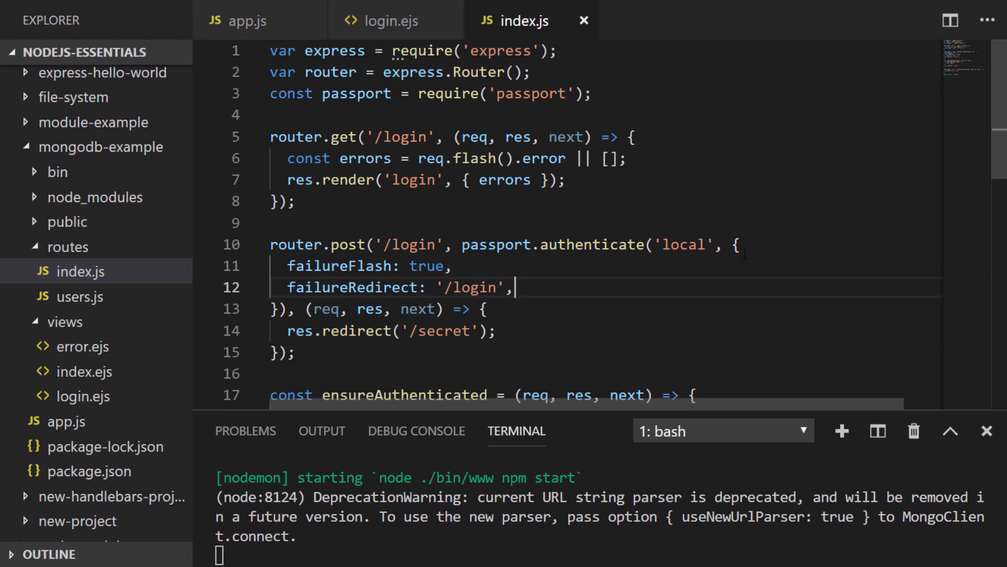
{"action": "mouse_move", "coordinate": [515, 287]}
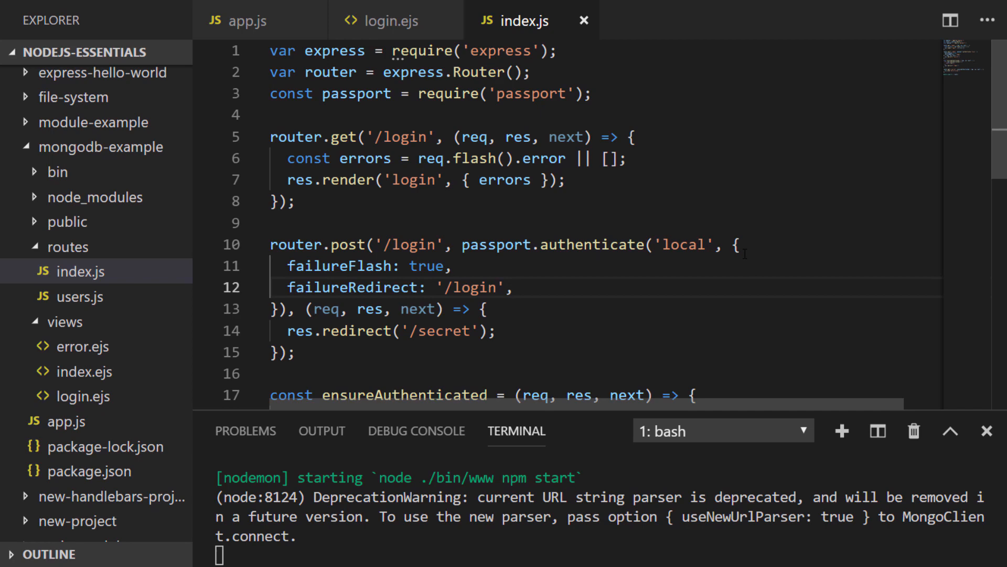
- Switch the editor to the login.ejs view with the username/password form
{"action": "left_click", "coordinate": [514, 288]}
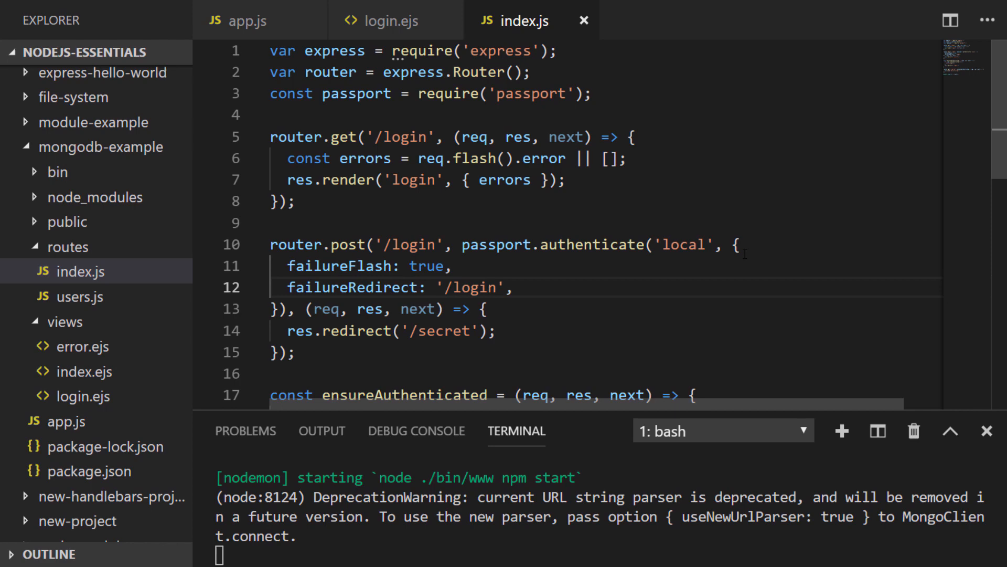
{"action": "left_click", "coordinate": [514, 288]}
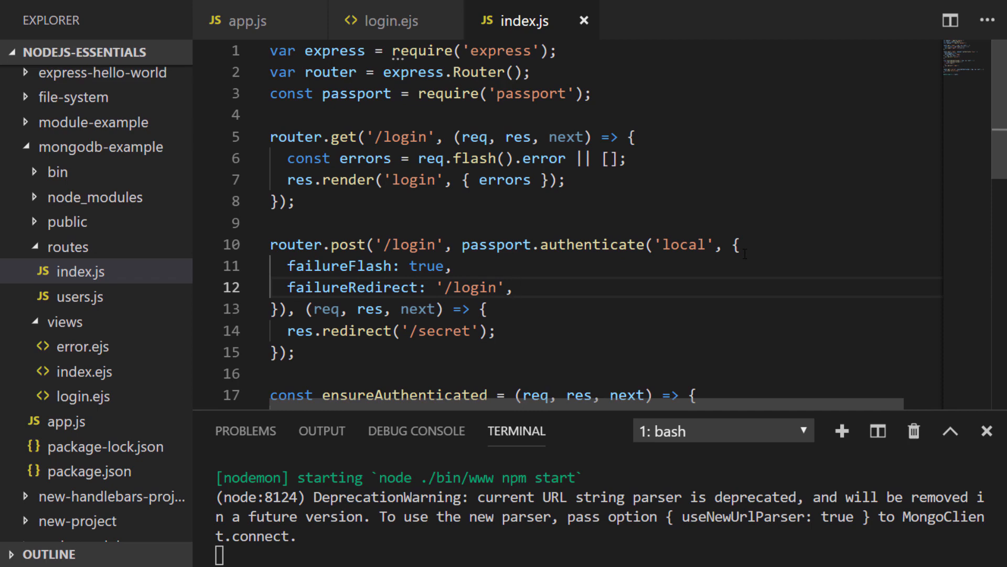
{"action": "left_click", "coordinate": [515, 287]}
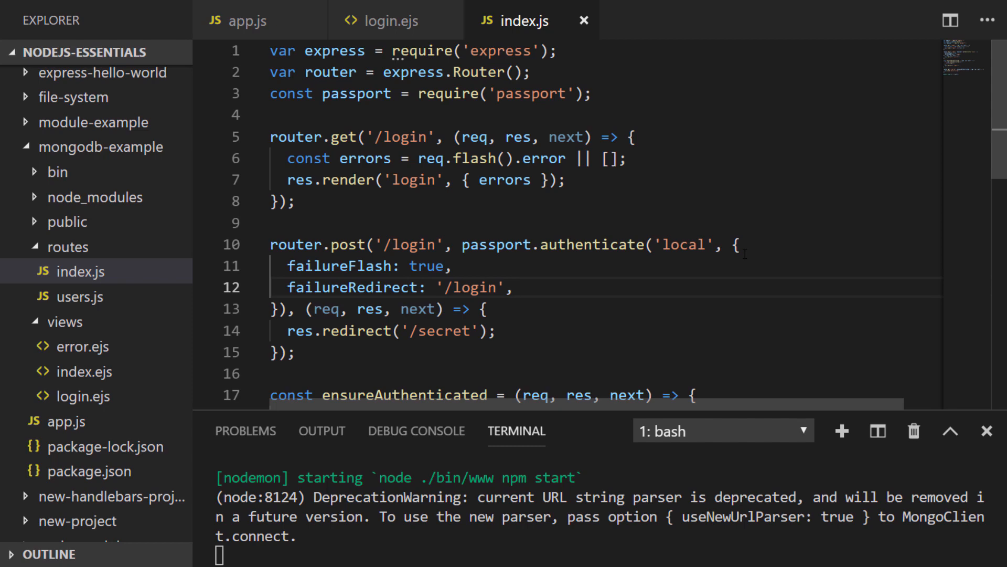
{"action": "left_click", "coordinate": [514, 288]}
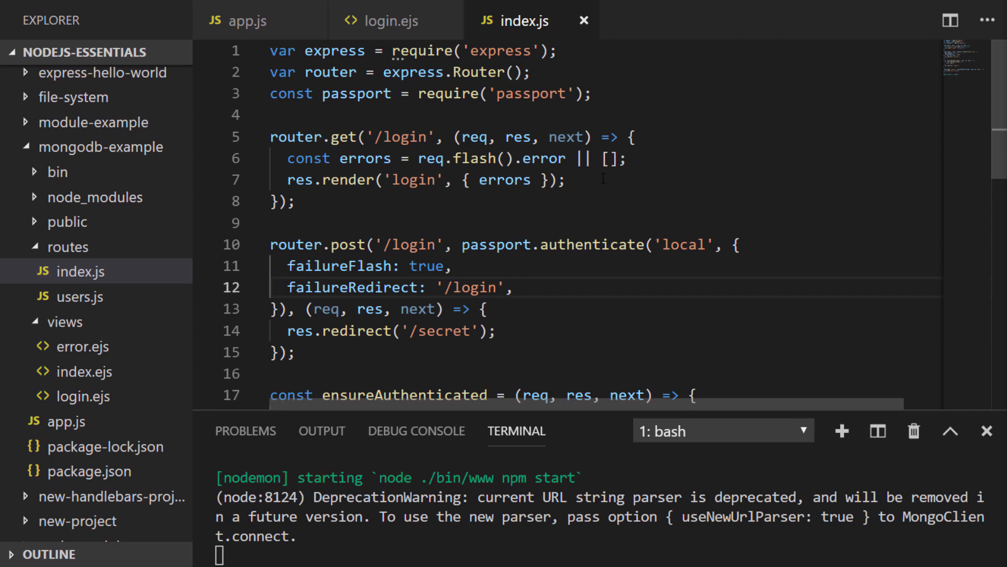
{"action": "left_click", "coordinate": [385, 20]}
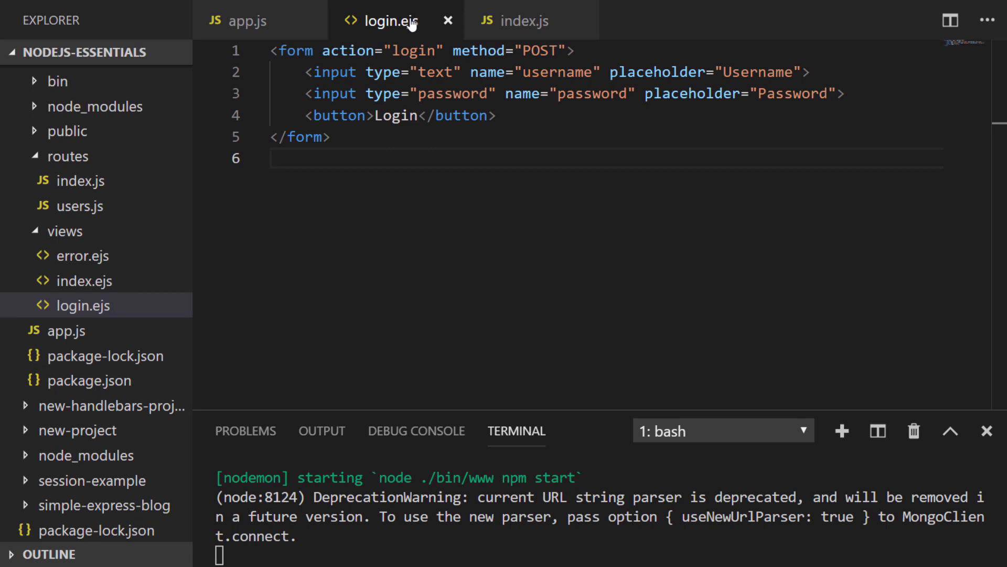
- Add an EJS for loop over errors outputting <li><%= errors[i] %></li>, save, and go to the browser
{"action": "type", "text": "<% %>"}
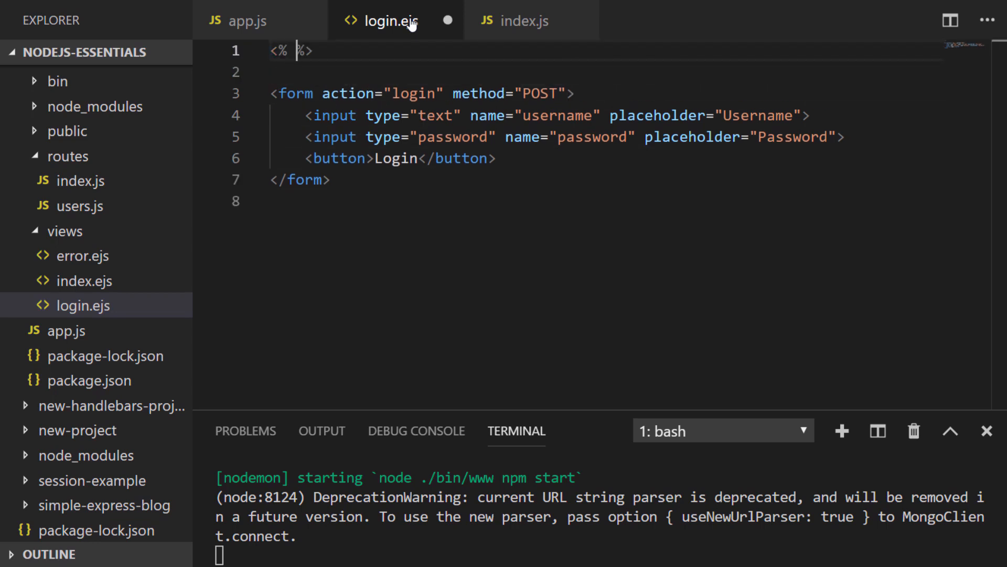
{"action": "type", "text": "for (let i=0; i<errors.length; i++) {"}
{"action": "left_click", "coordinate": [605, 72]}
{"action": "type", "text": "<li><%="}
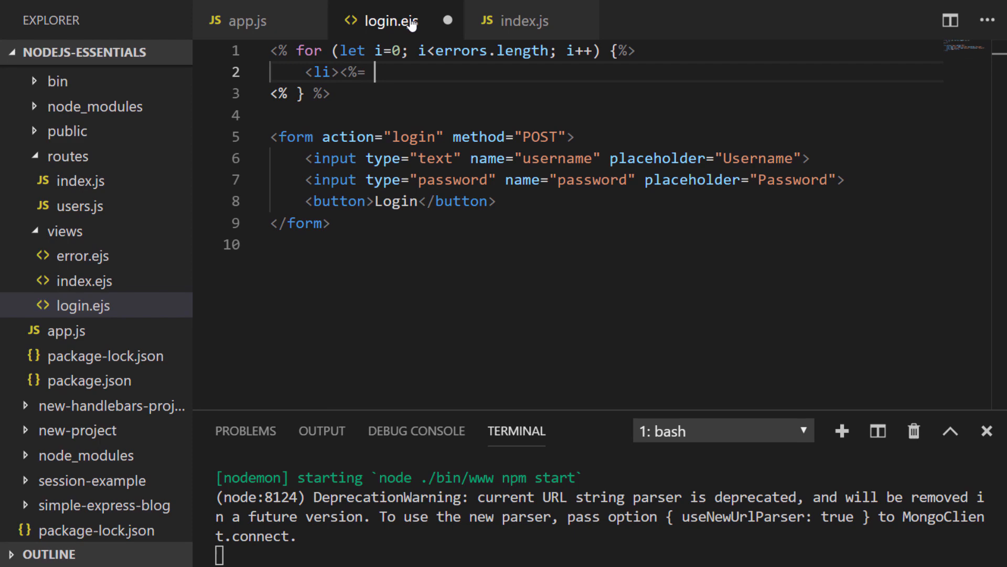
{"action": "type", "text": "errors[i] %></li>"}
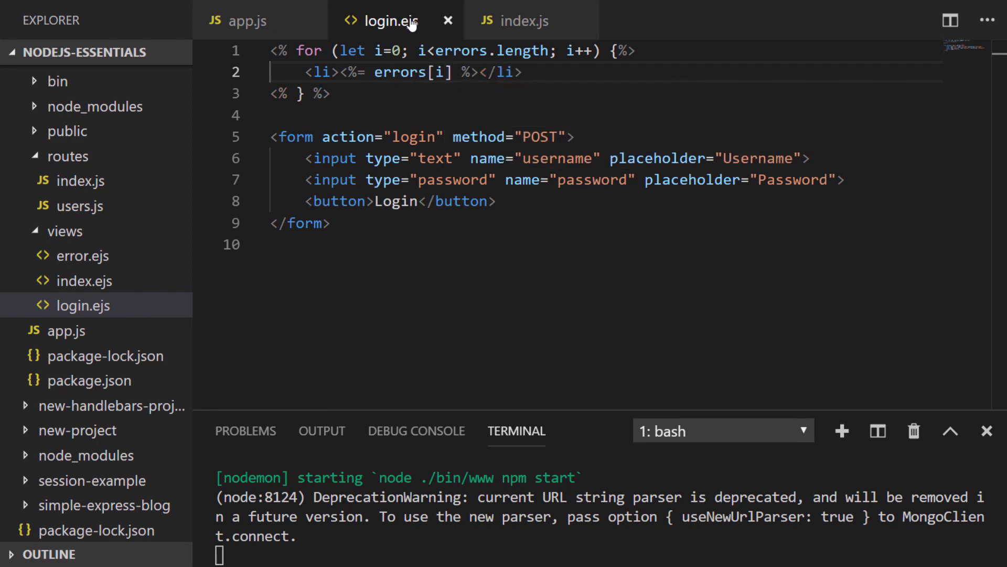
{"action": "left_click", "coordinate": [525, 73]}
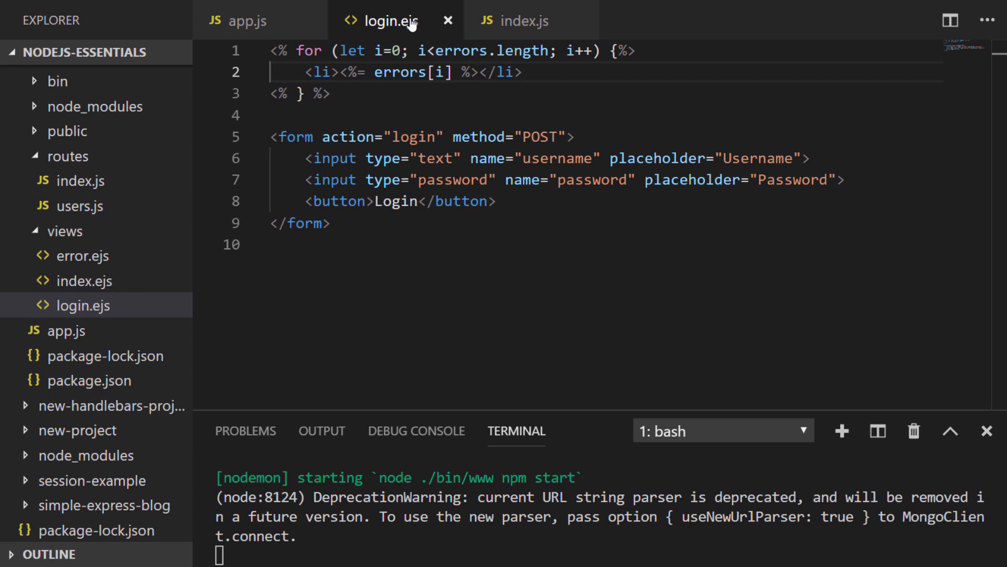
{"action": "left_click", "coordinate": [526, 72]}
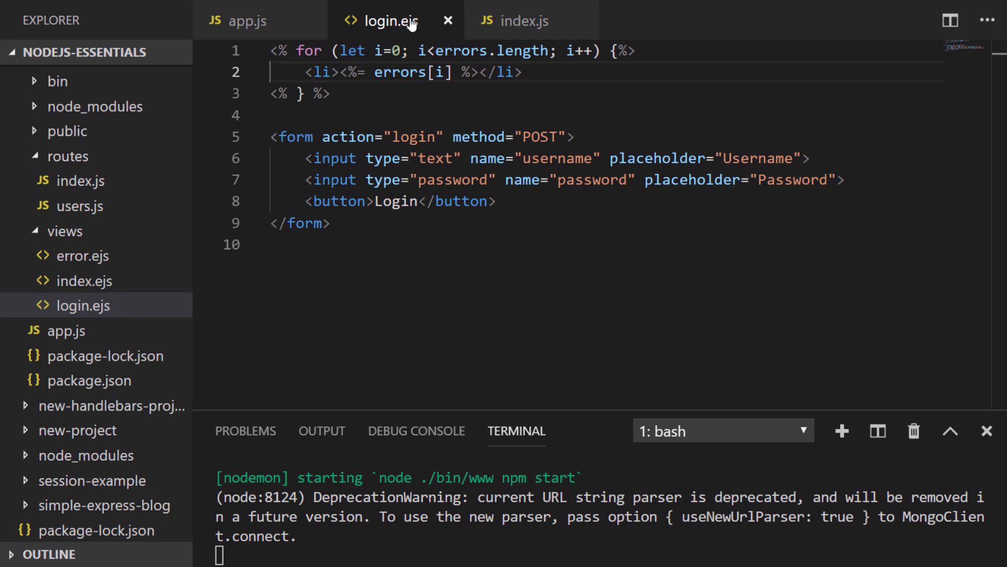
{"action": "left_click", "coordinate": [445, 551]}
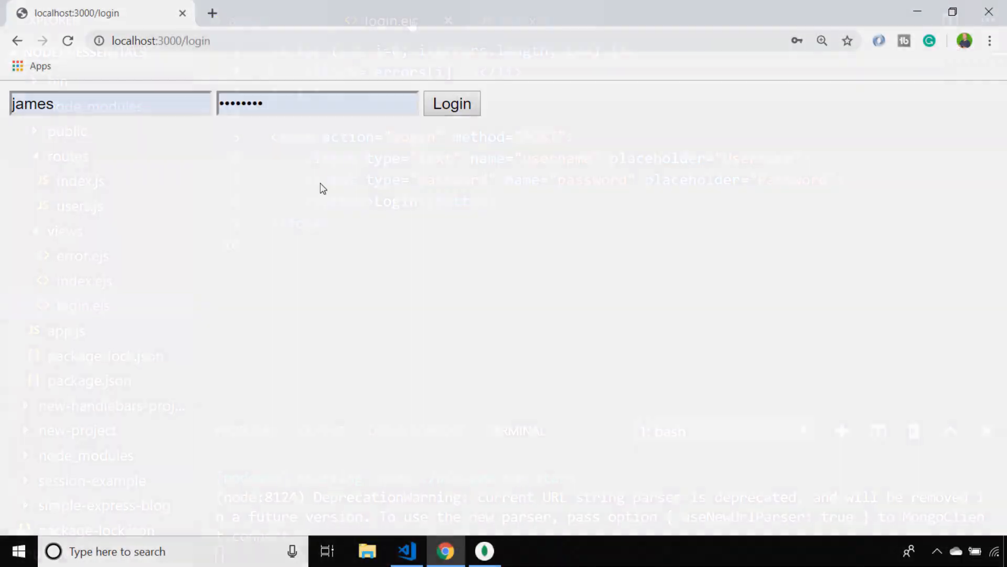
- Submit the login form at localhost:3000/login and see 'Missing credentials' above it
{"action": "left_click", "coordinate": [317, 103]}
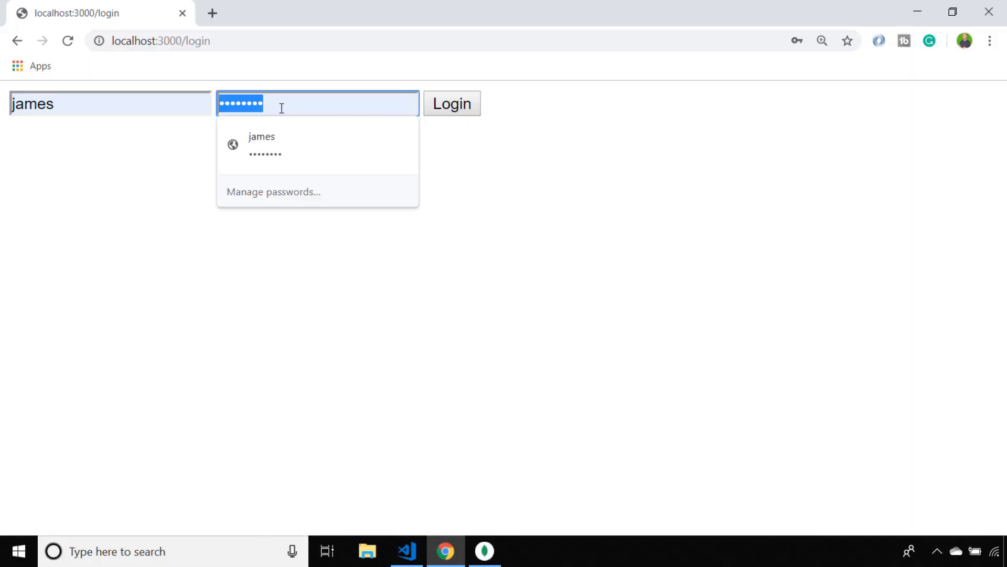
{"action": "left_click", "coordinate": [451, 103]}
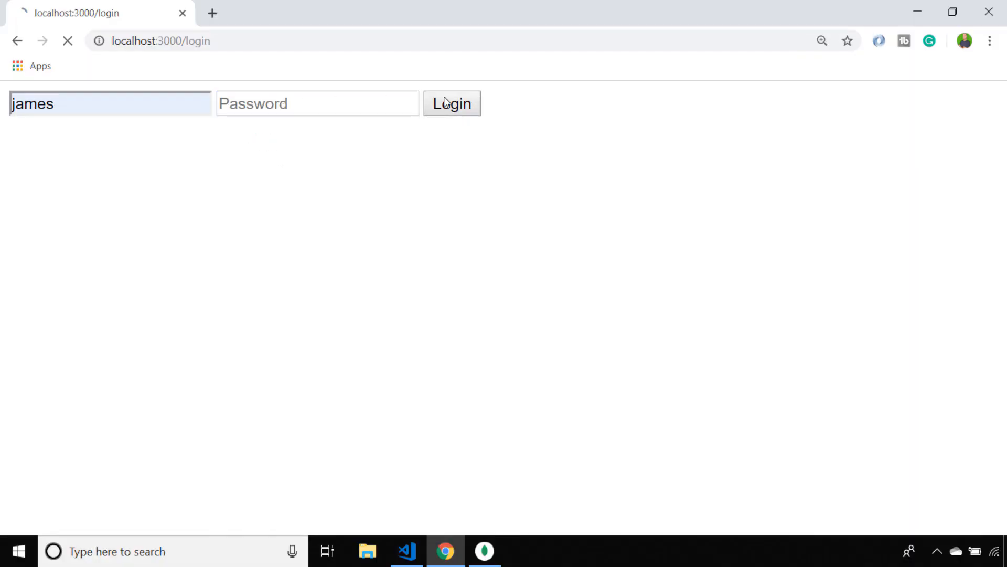
{"action": "left_click", "coordinate": [451, 104]}
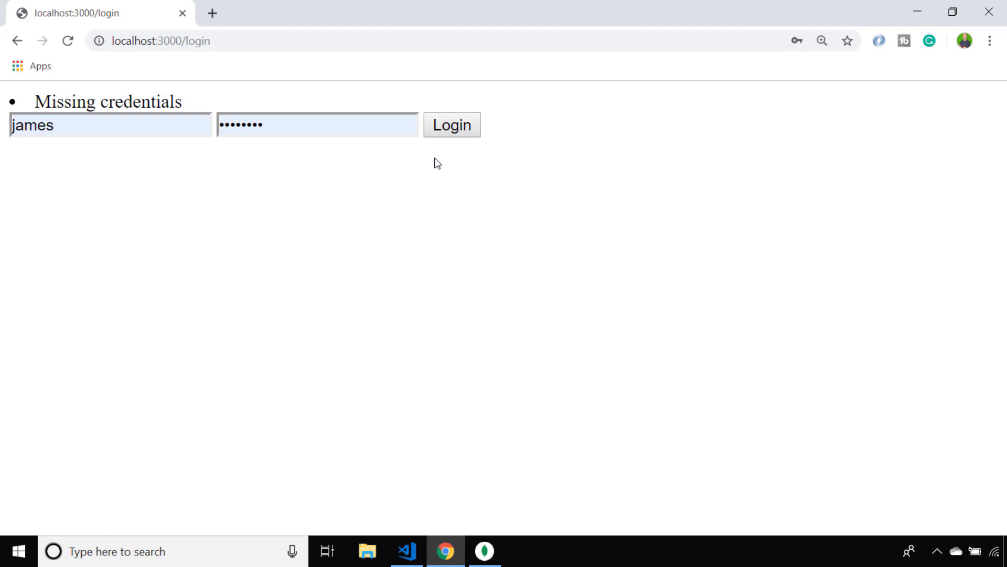
{"action": "mouse_move", "coordinate": [281, 131]}
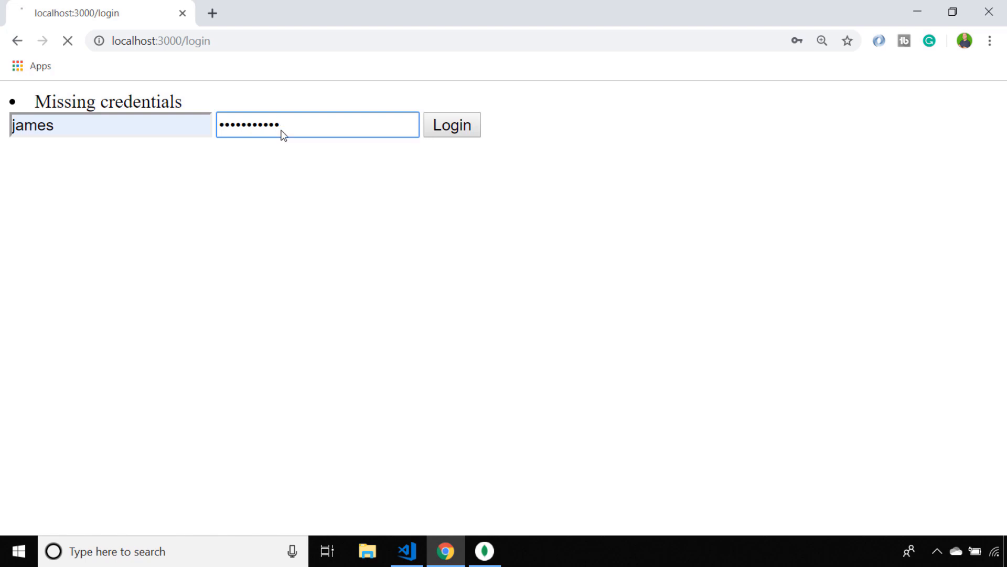
{"action": "left_click", "coordinate": [452, 125]}
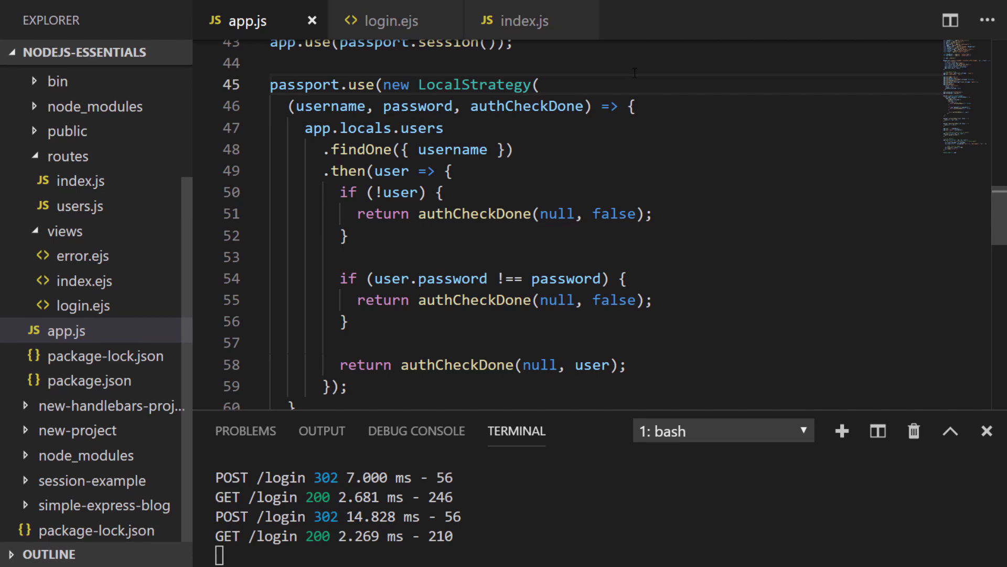
- Give new LocalStrategy { passReqToCallback: true } and add req as the callback's first parameter
{"action": "type", "text": "passReqToCallback: true"}
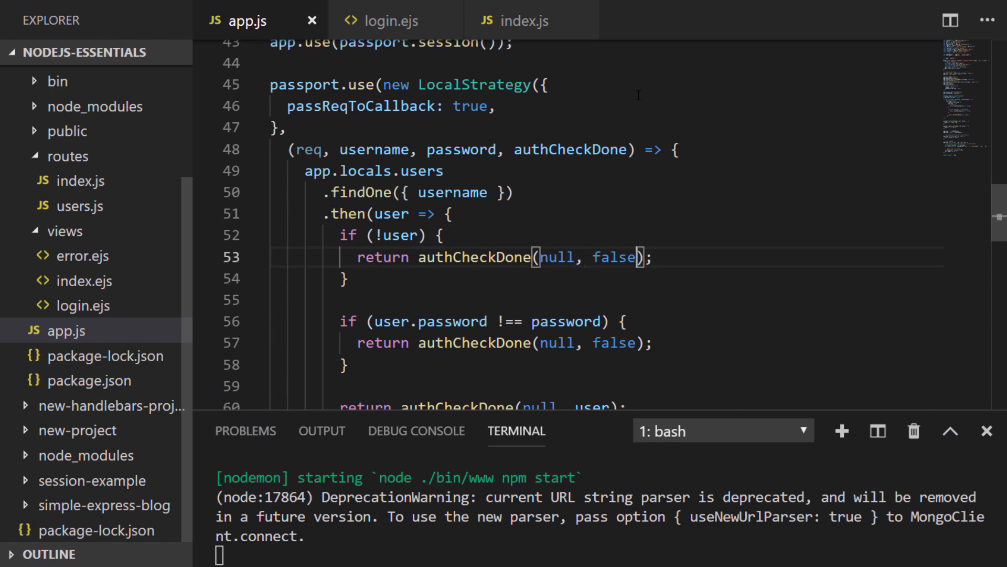
- Add req.flash('error', 'User not found') and req.flash('error', 'Password incorrect') to authCheckDone and save app.js
{"action": "type", "text": ", req.flash('error', @"}
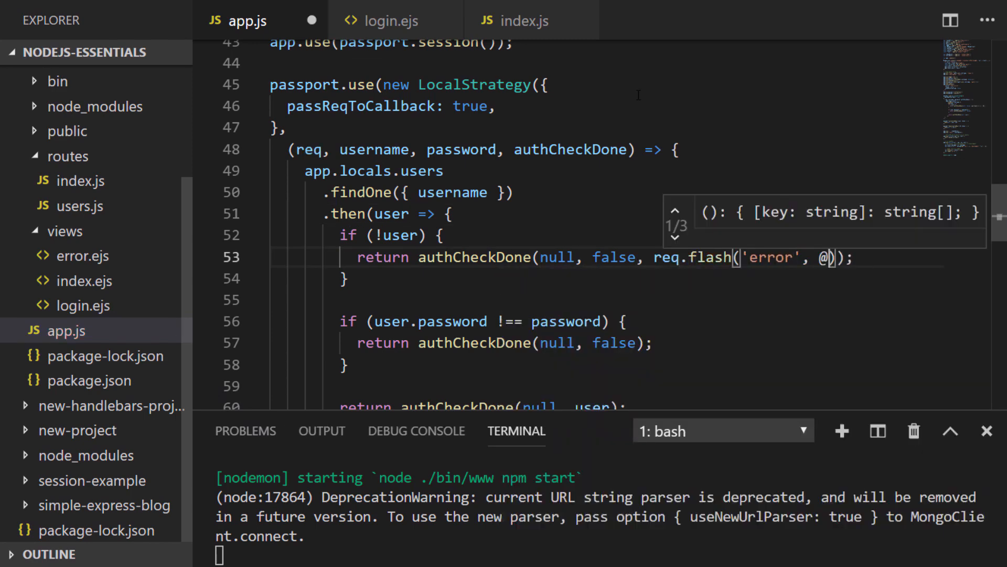
{"action": "type", "text": "'User not found'"}
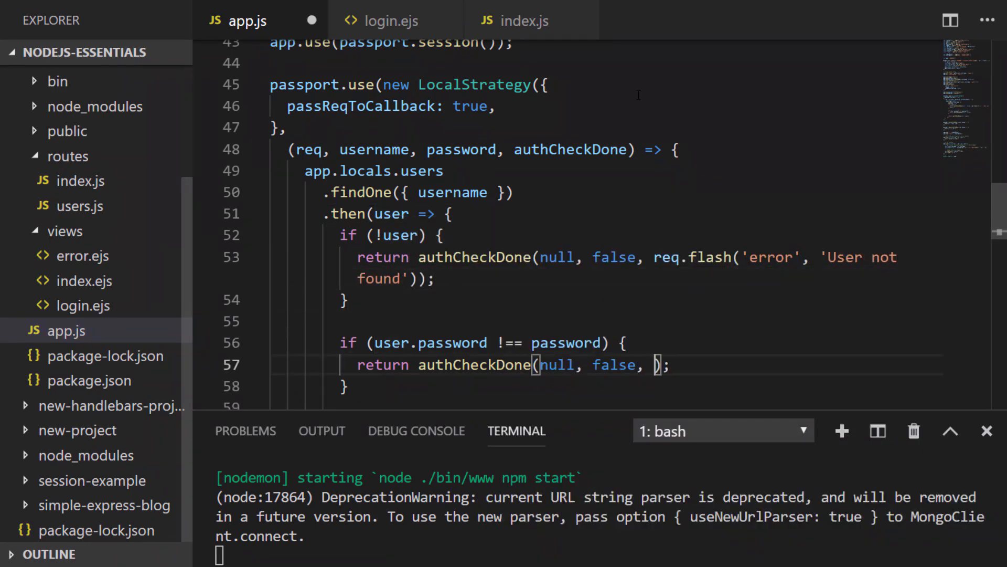
{"action": "type", "text": "req.flash('error', 'Password incorrect"}
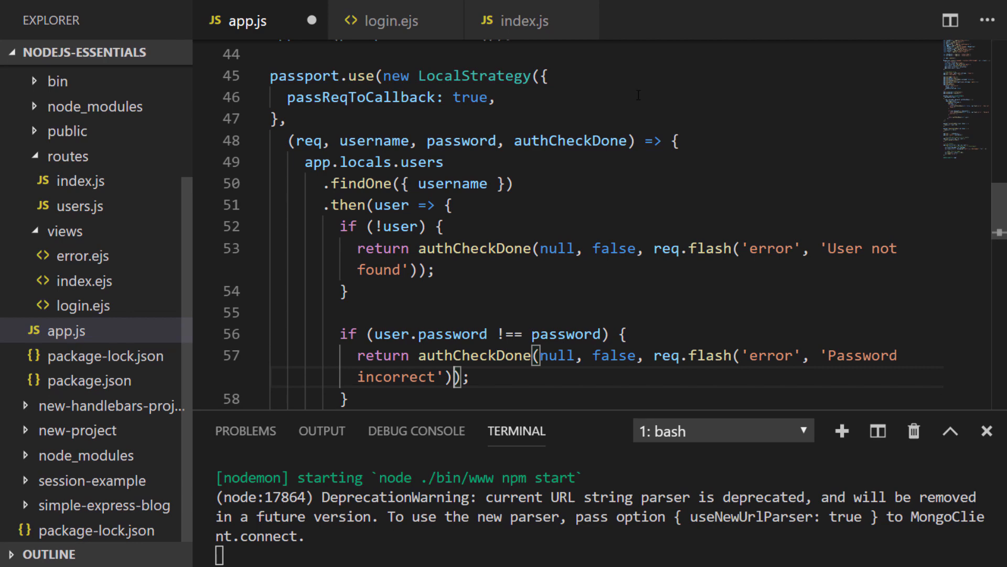
{"action": "key", "text": "ctrl+s"}
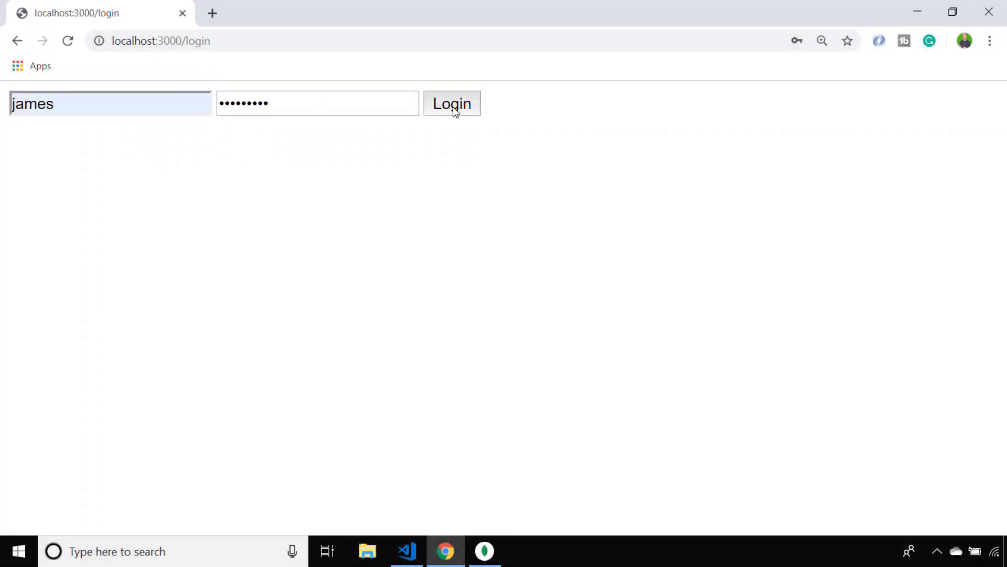
- Submit a wrong password, then a nonexistent username, seeing 'Password incorrect' and 'User not found'
{"action": "left_click", "coordinate": [451, 104]}
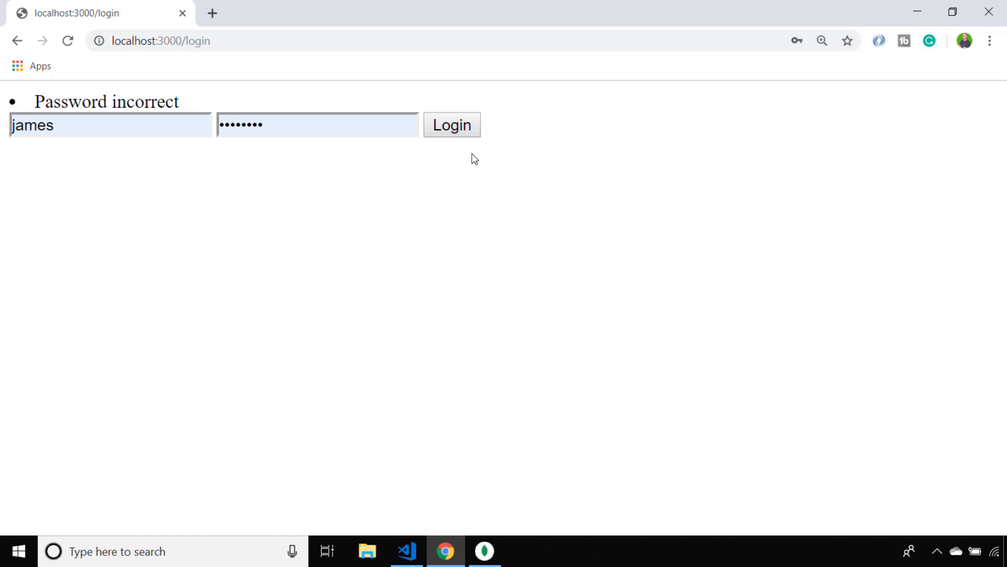
{"action": "mouse_move", "coordinate": [406, 152]}
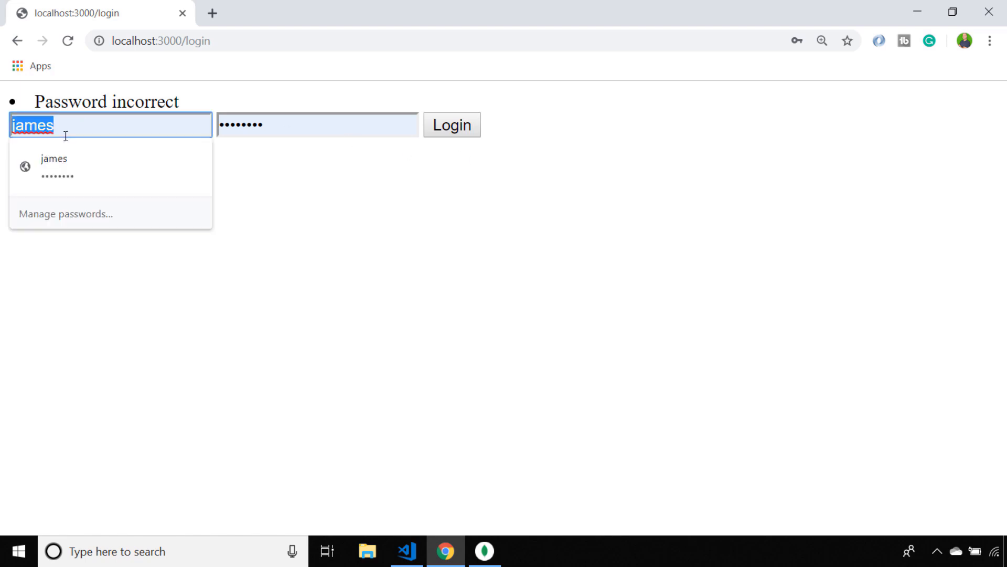
{"action": "left_click", "coordinate": [451, 125]}
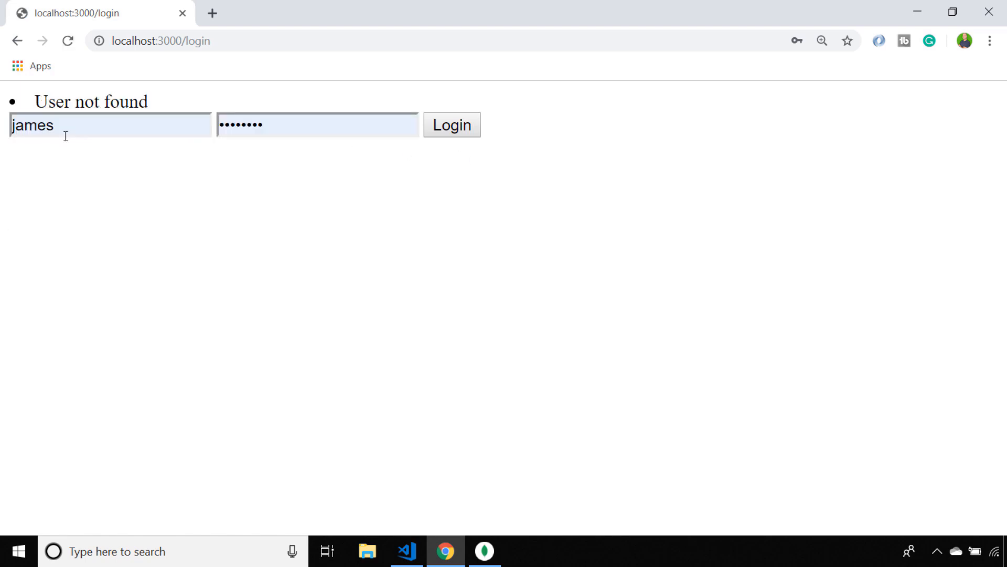